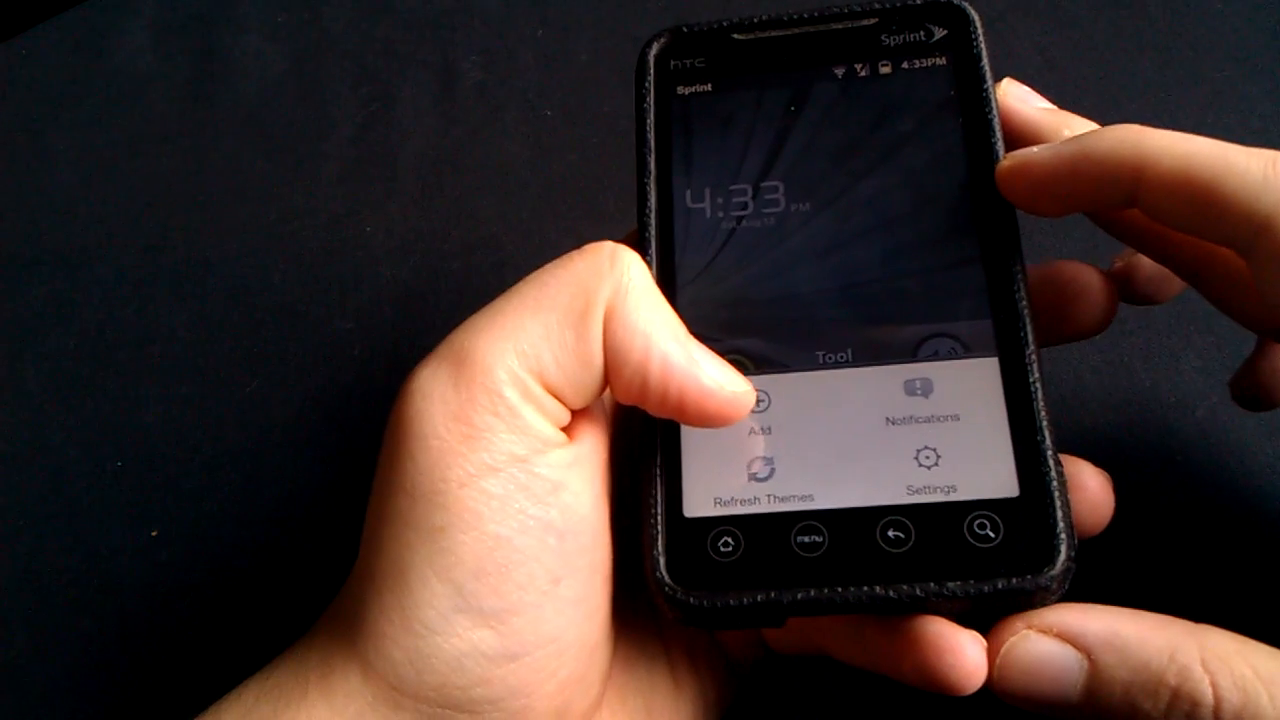
Step: Add a Custom Slider to the lock screen and go to Get Themes, landing on the XDA forum thread
click(764, 410)
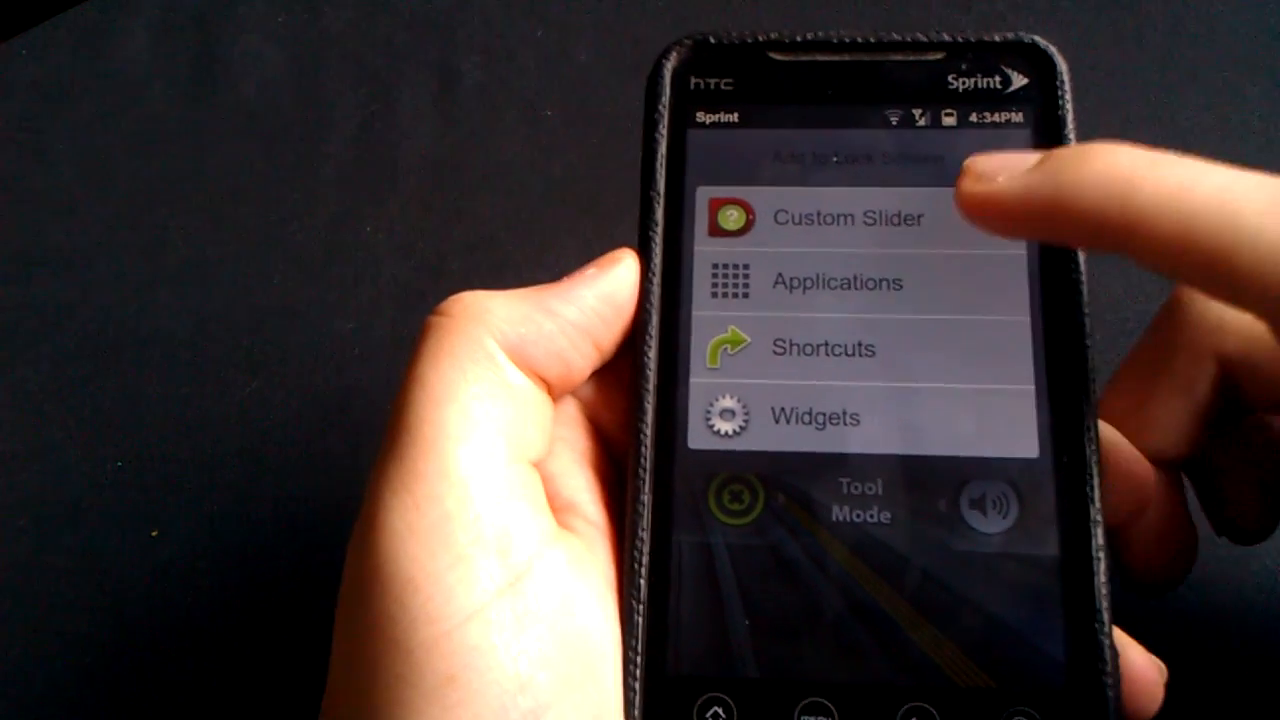
click(848, 218)
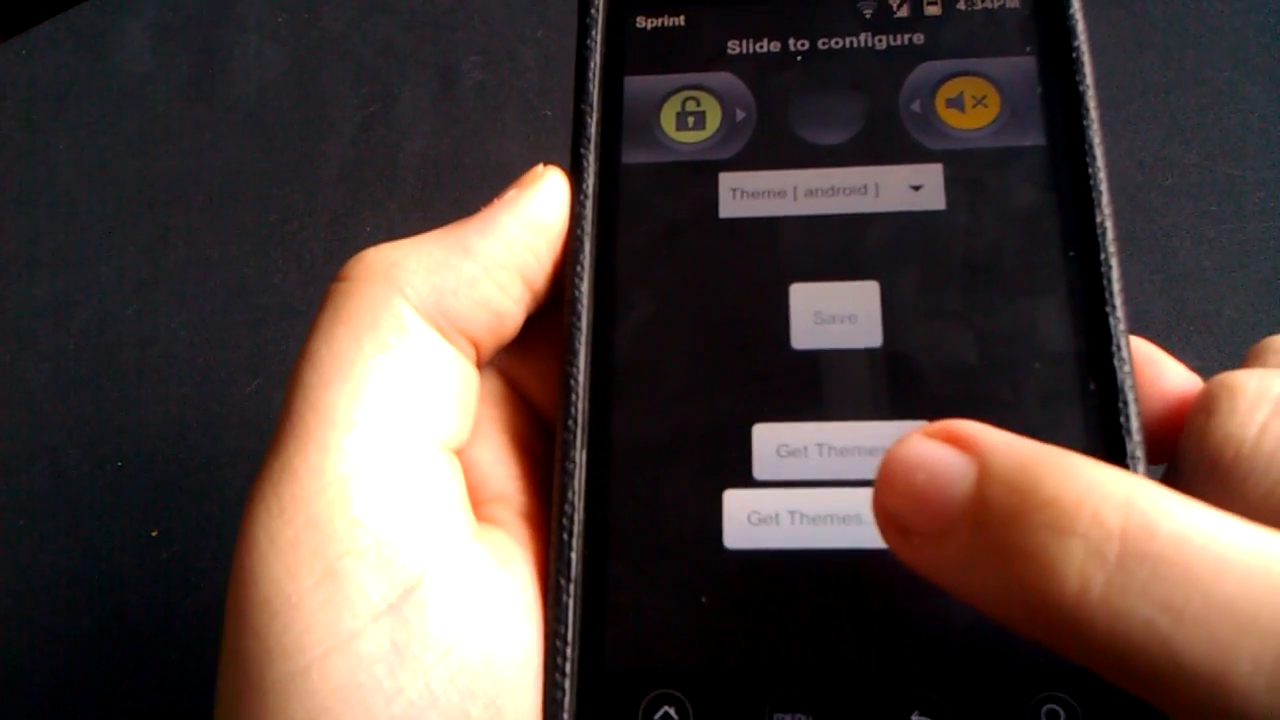
click(812, 528)
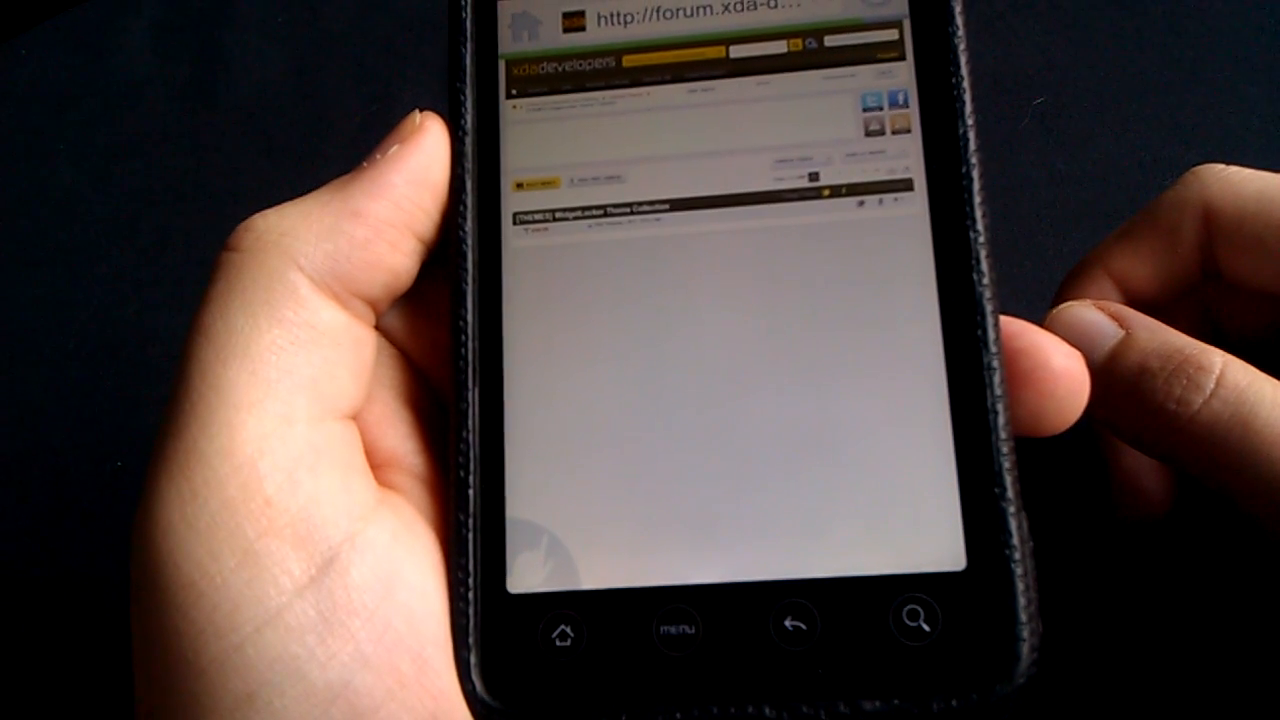
Step: Scroll down the theme collection thread past the Themes Index to the Just_Simple_v2 attachment
scroll(down, 3)
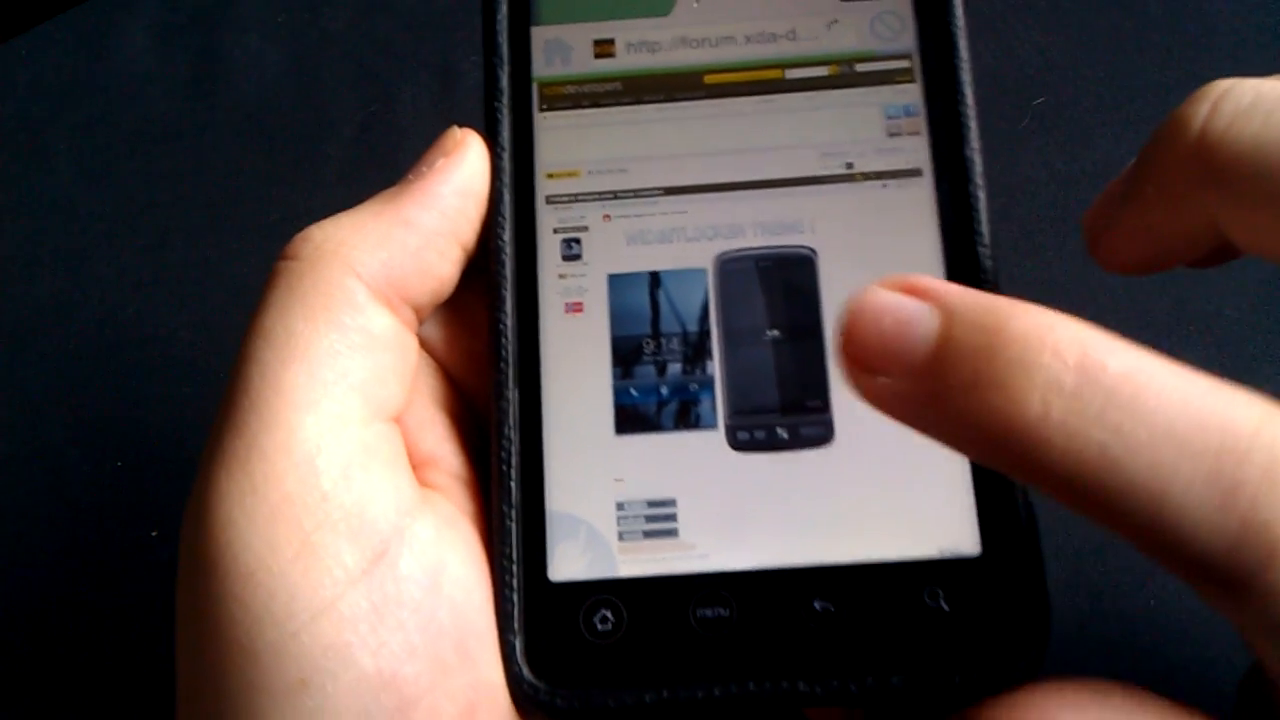
scroll(down, 3)
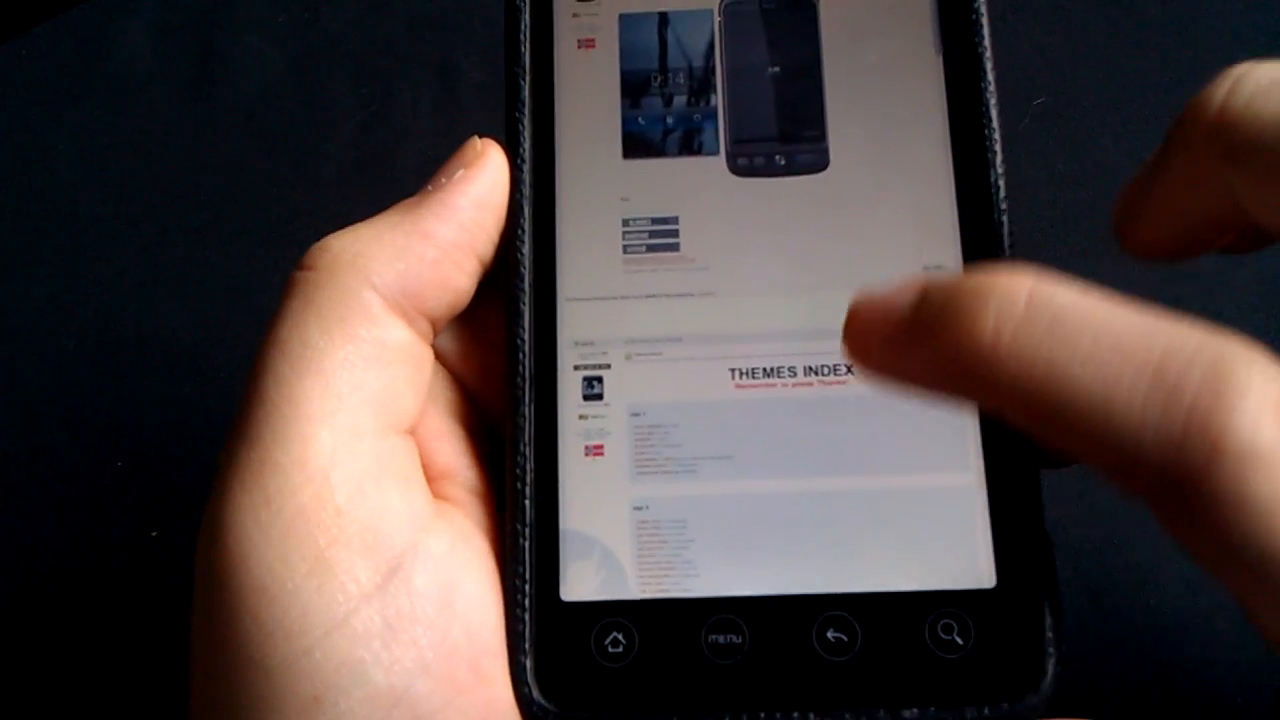
scroll(down, 3)
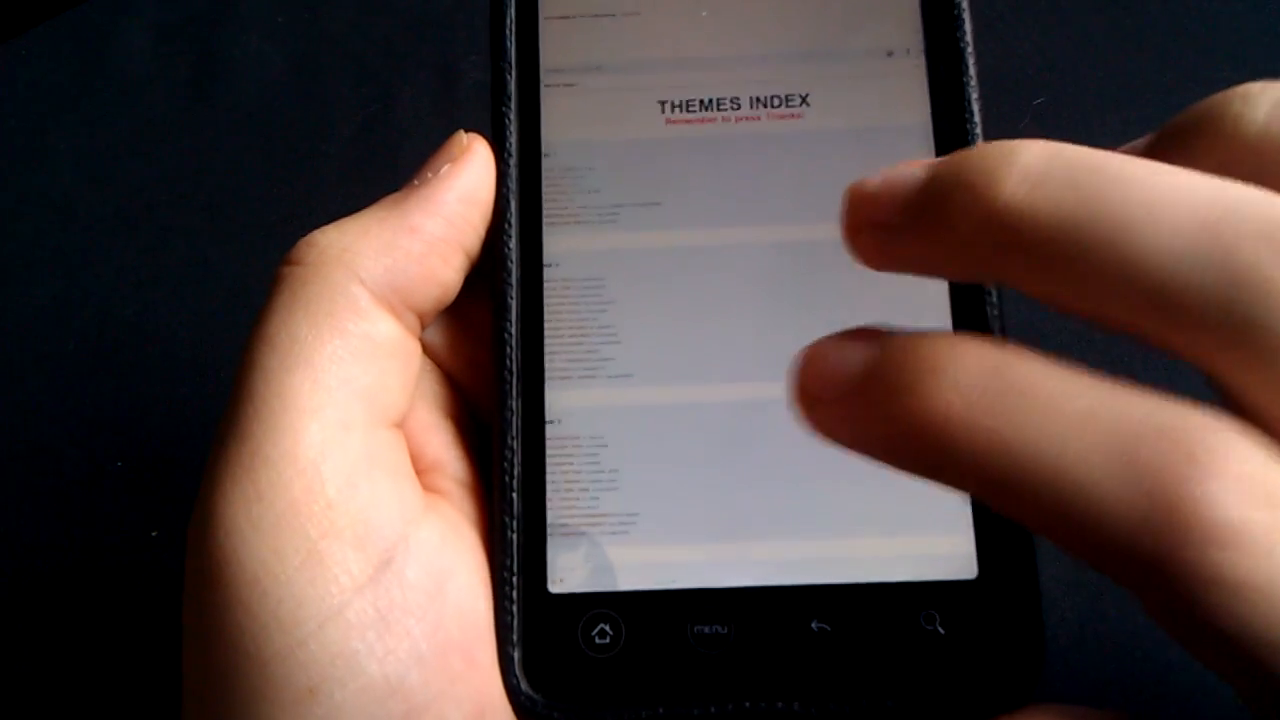
scroll(down, 3)
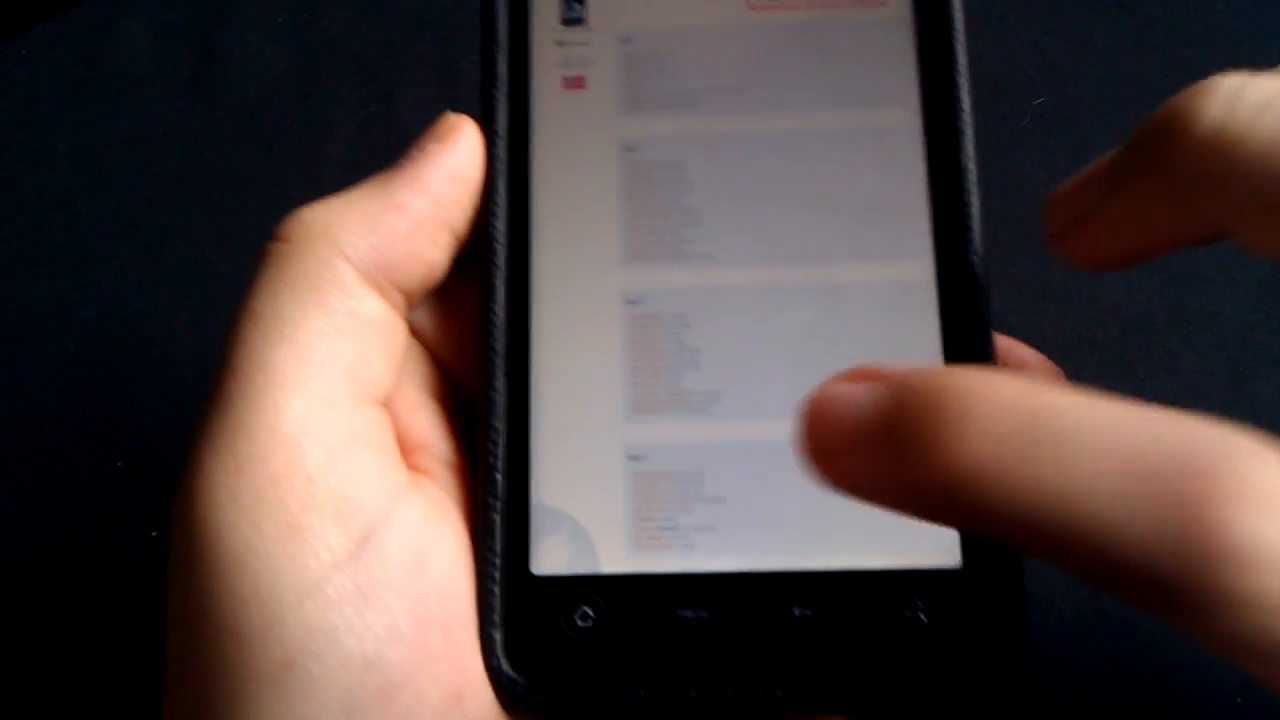
scroll(down, 3)
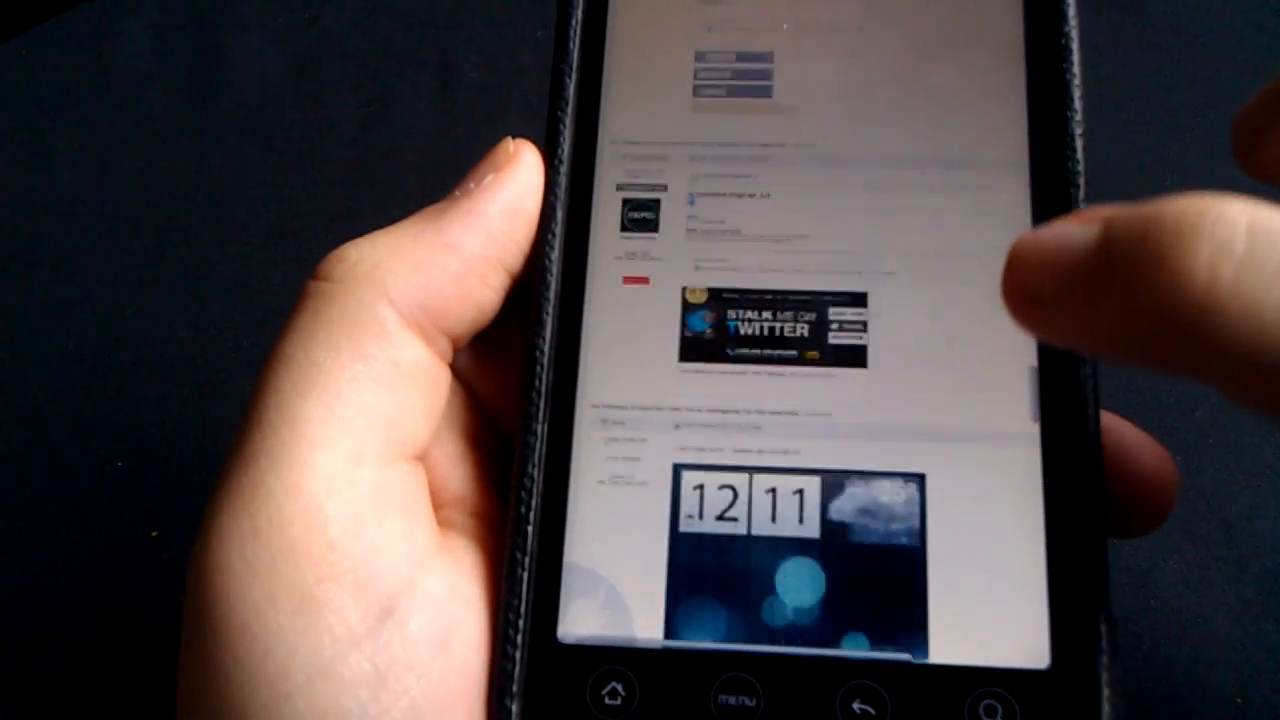
scroll(down, 3)
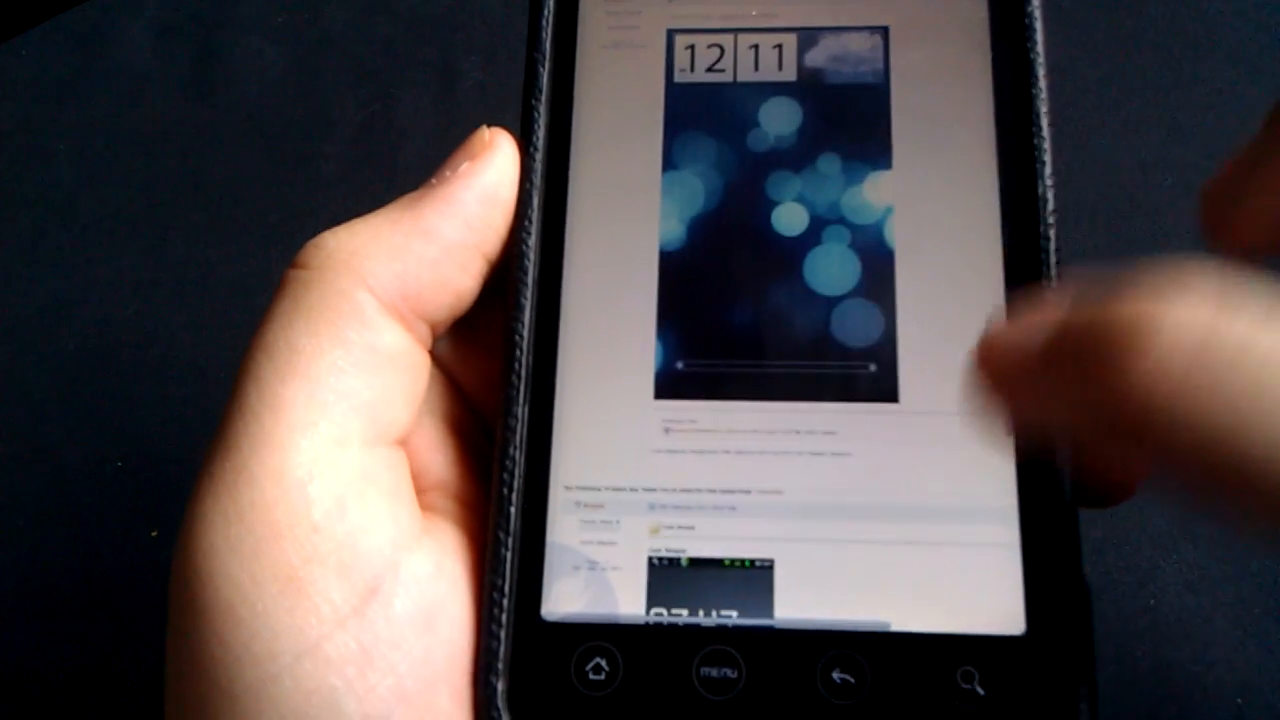
scroll(down, 3)
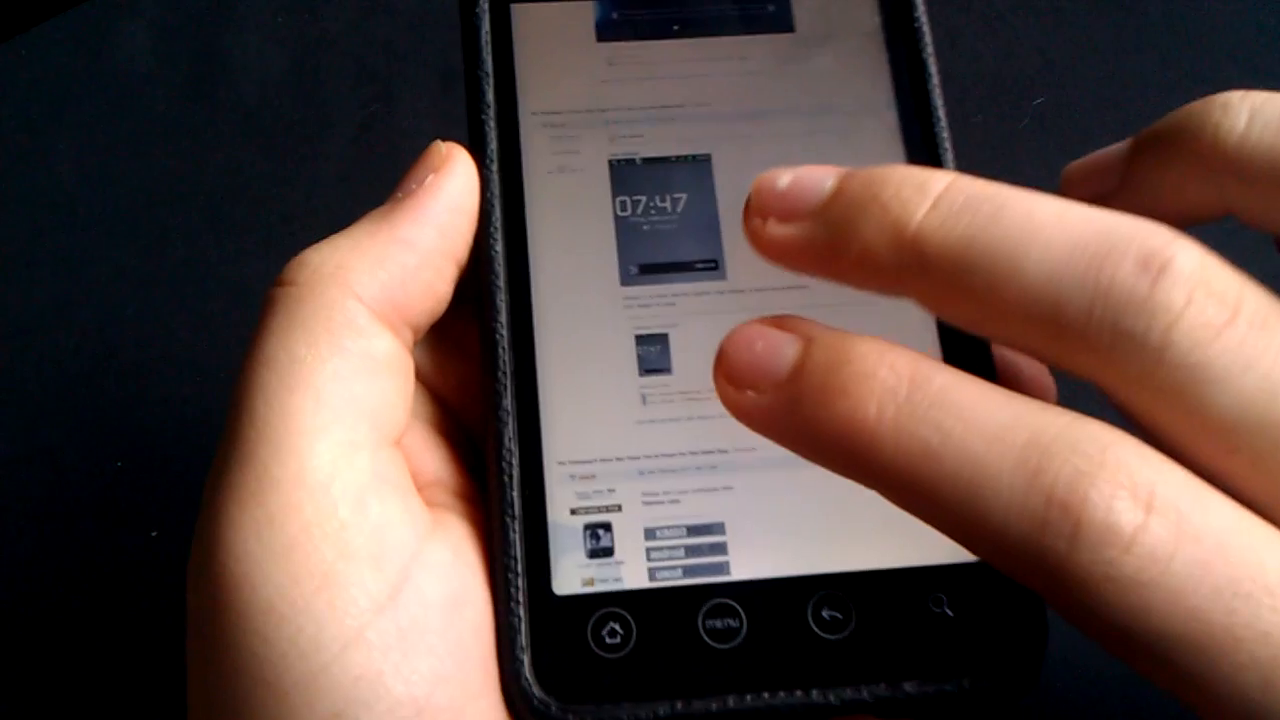
scroll(down, 3)
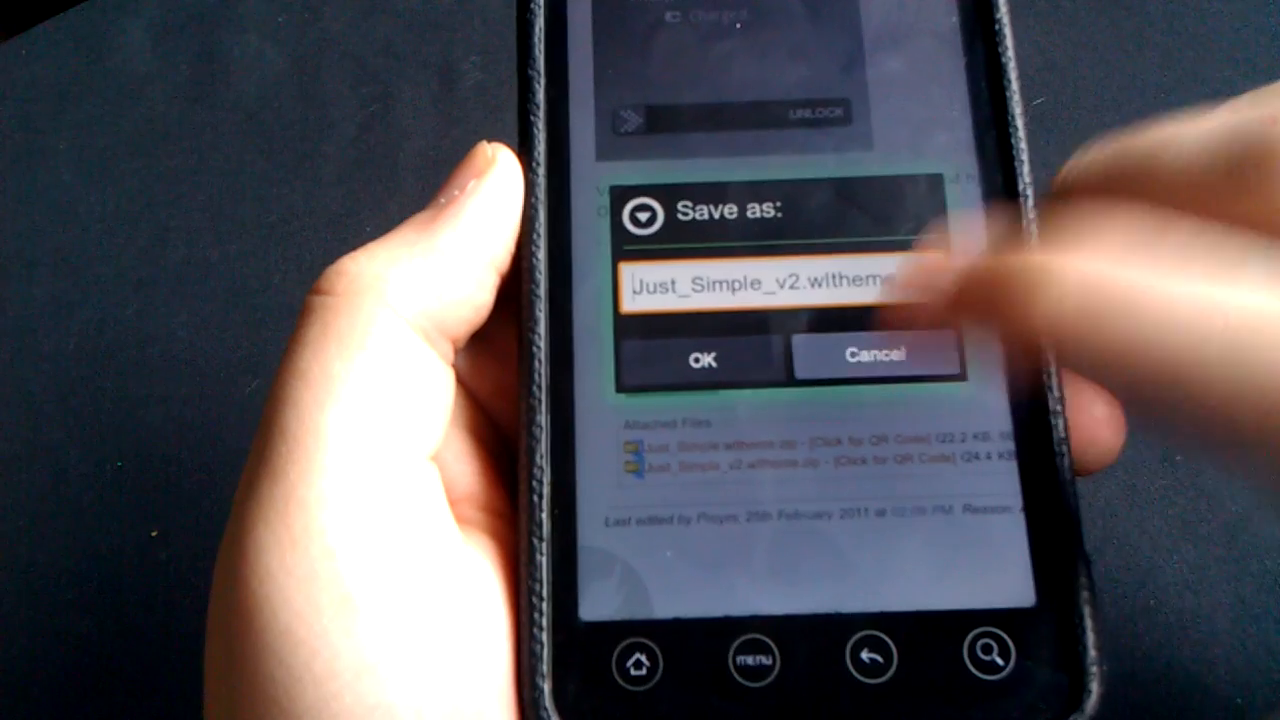
Step: Save the Just Simple v2 theme, find it in the browser's Downloads and Install & Apply it
click(704, 360)
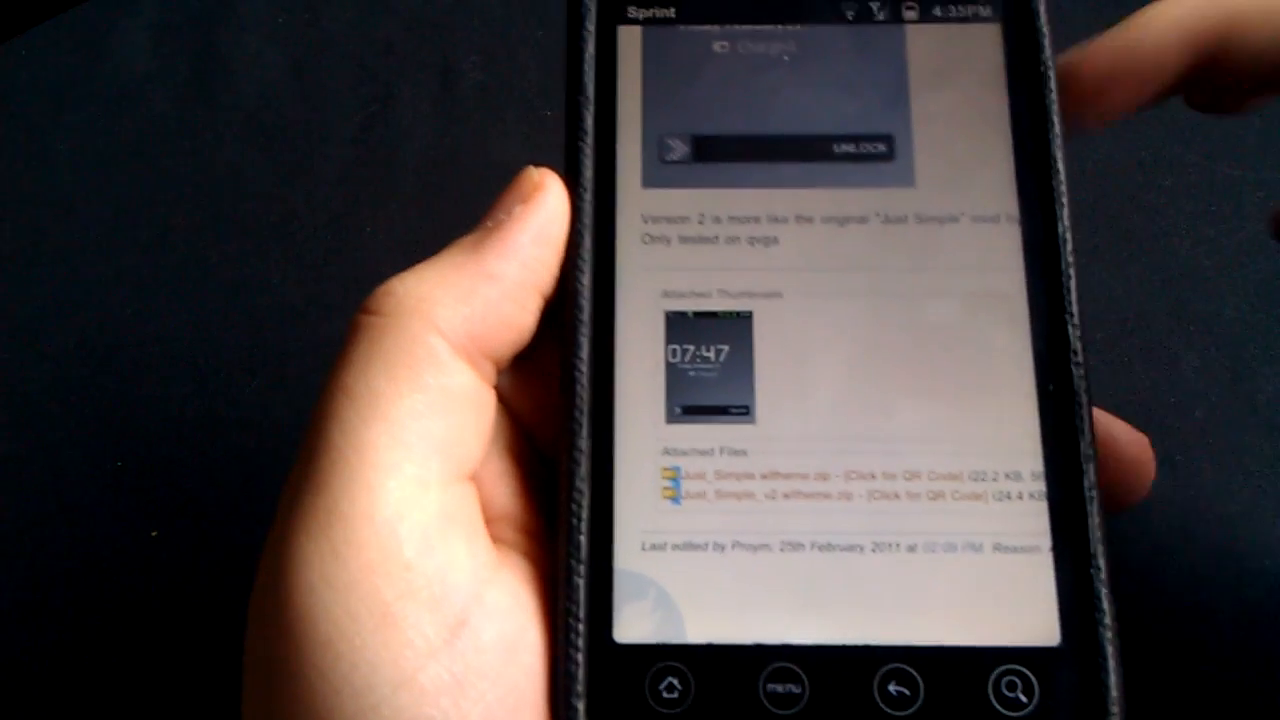
click(784, 688)
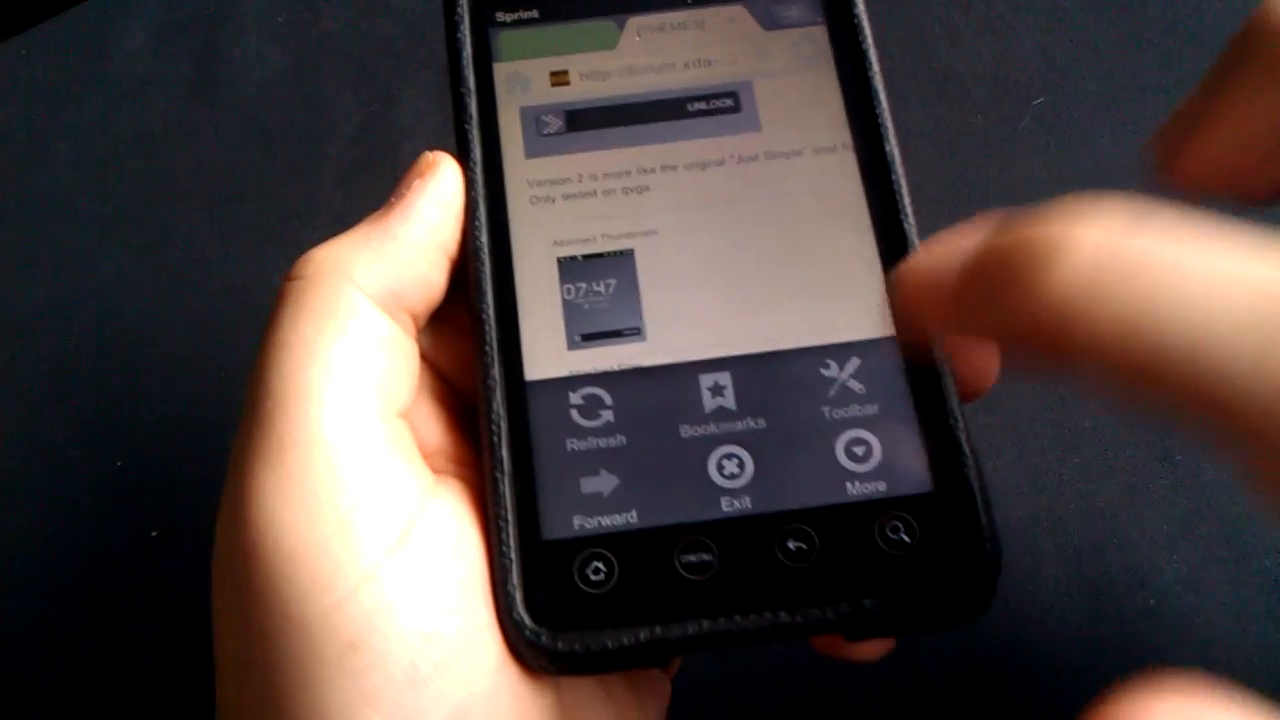
click(862, 476)
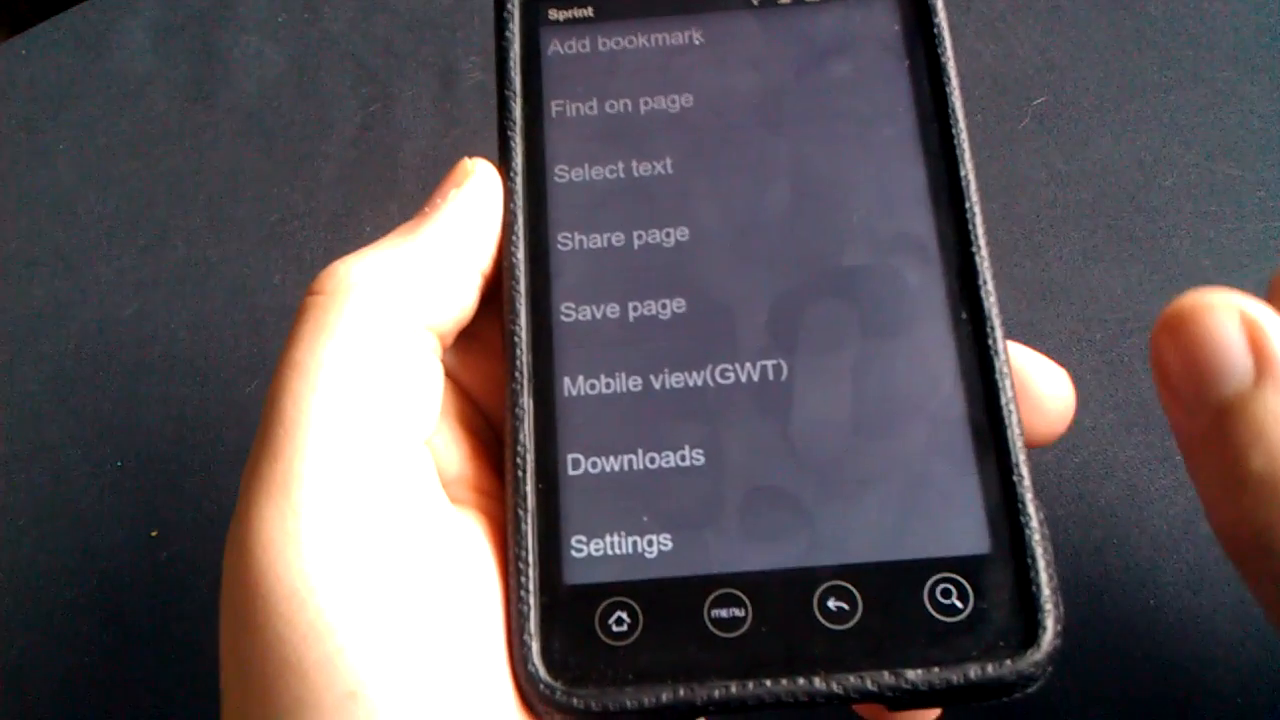
click(628, 456)
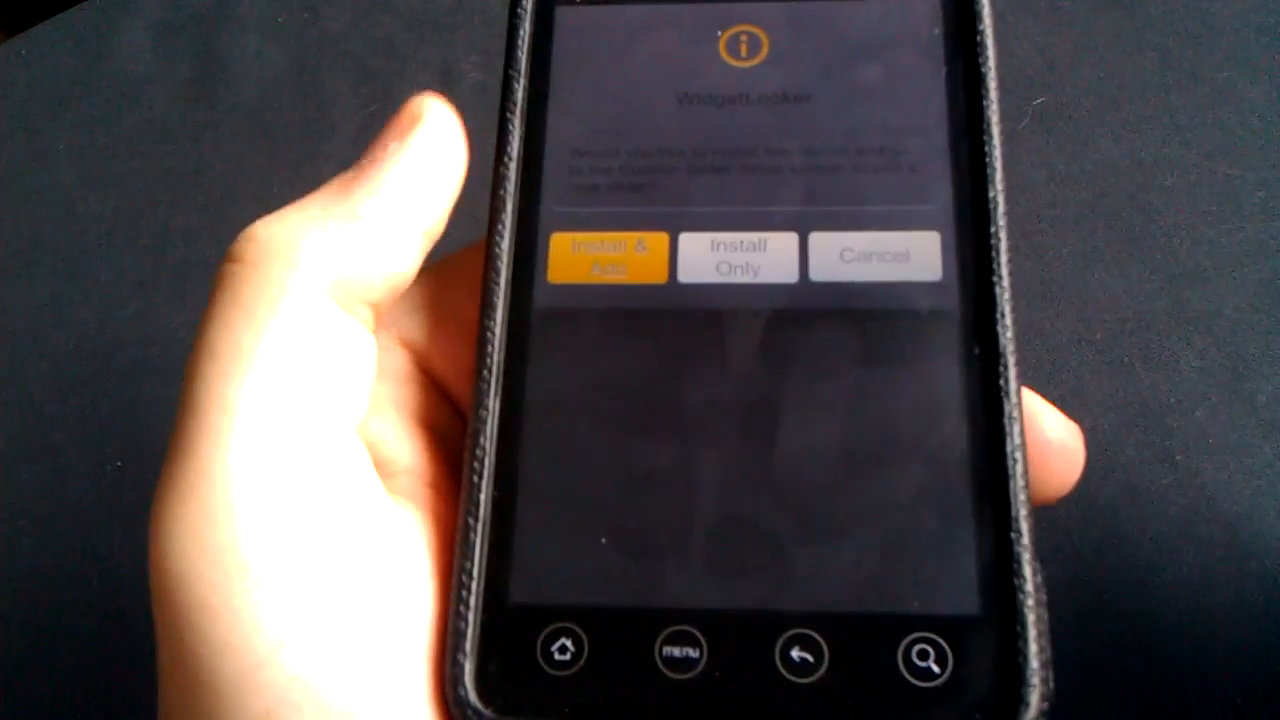
click(604, 256)
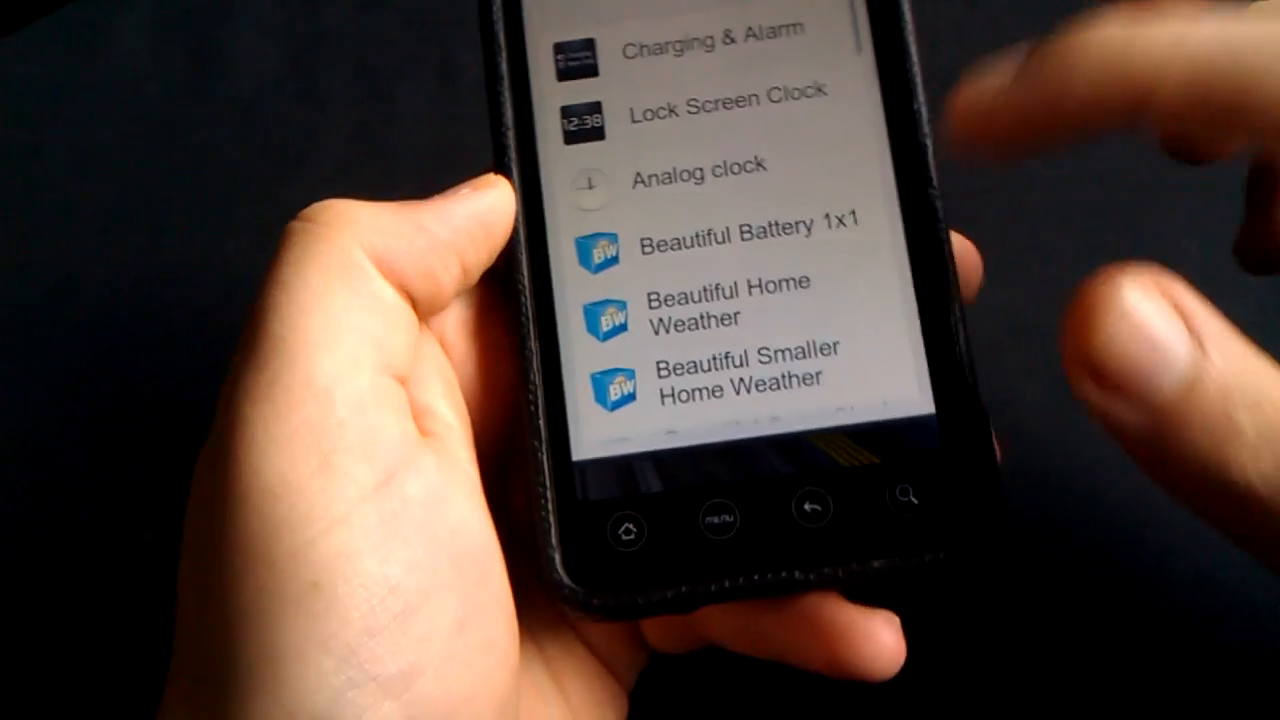
Step: Scroll through the list of widgets available for the lock screen
scroll(down, 3)
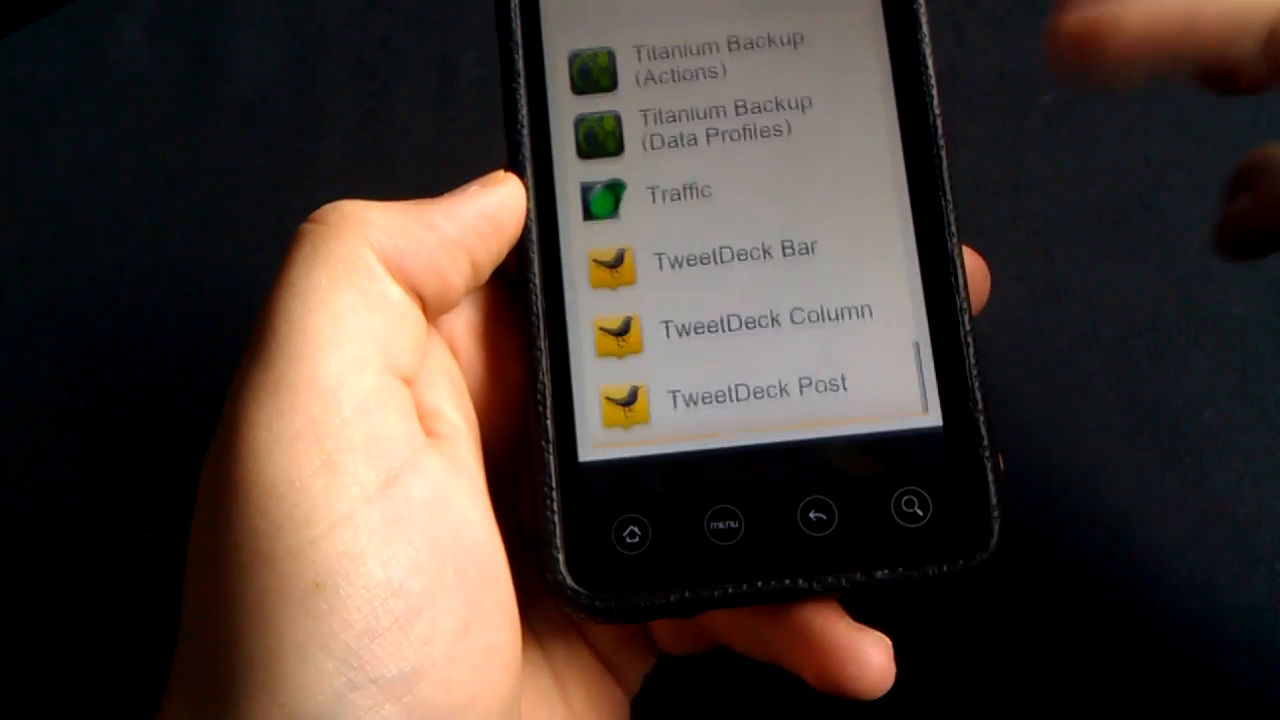
scroll(down, 3)
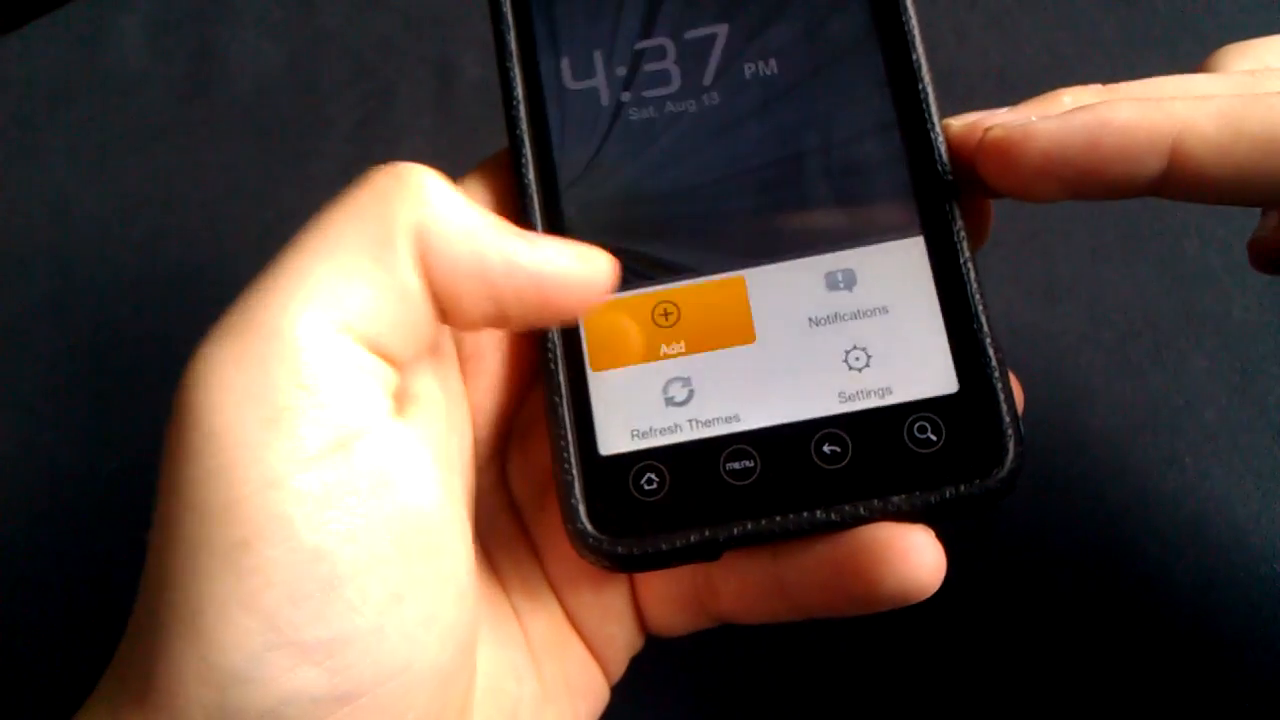
Step: From the lock screen menu go into Settings and the Buttons & Inputs page
click(664, 330)
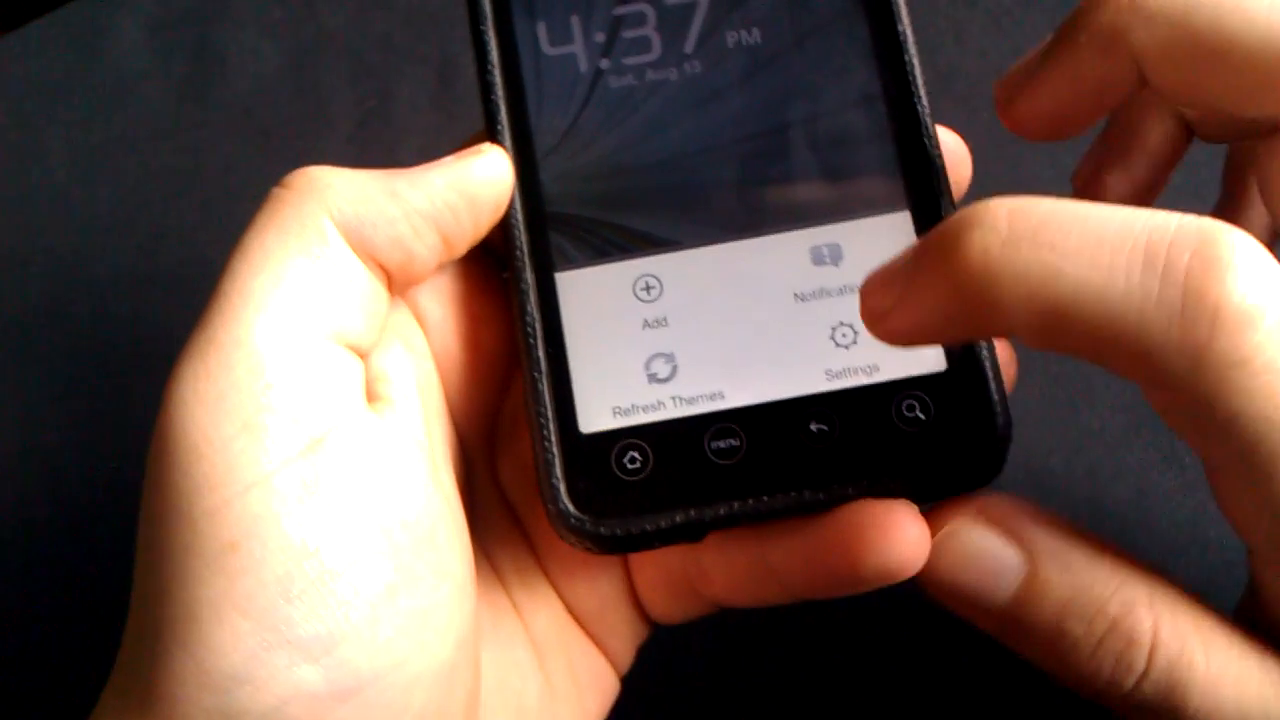
click(840, 340)
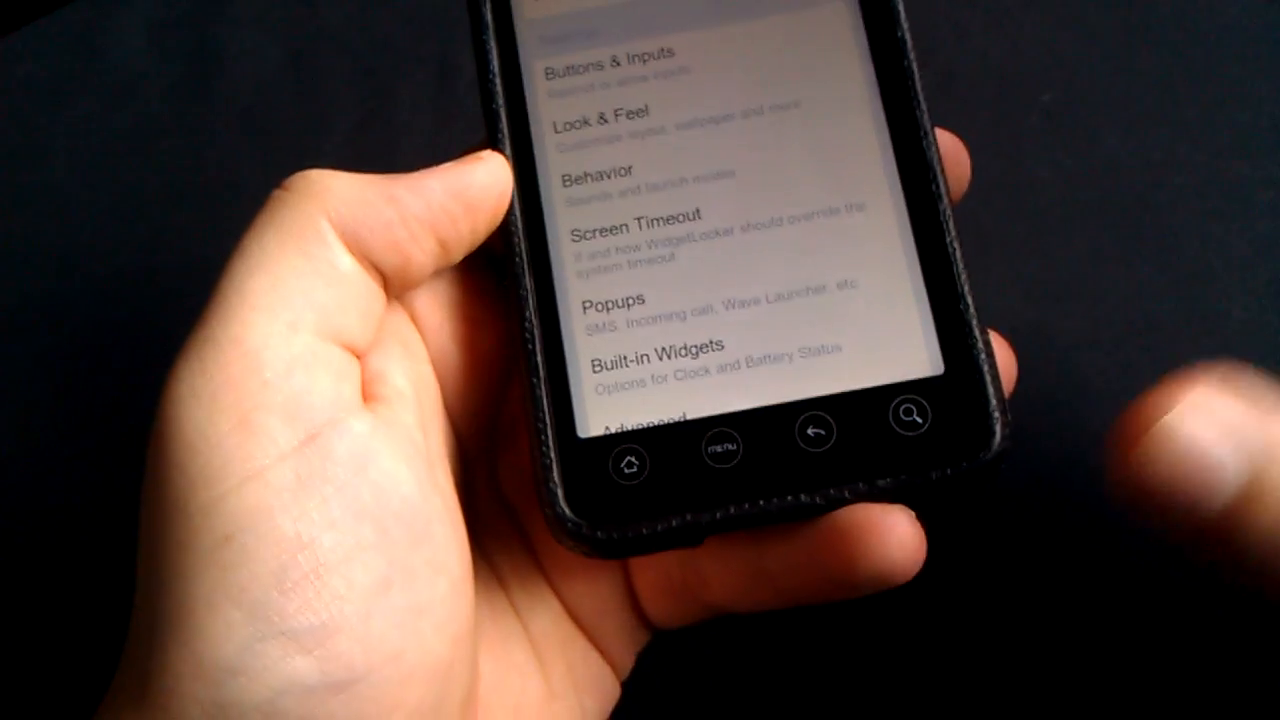
scroll(down, 3)
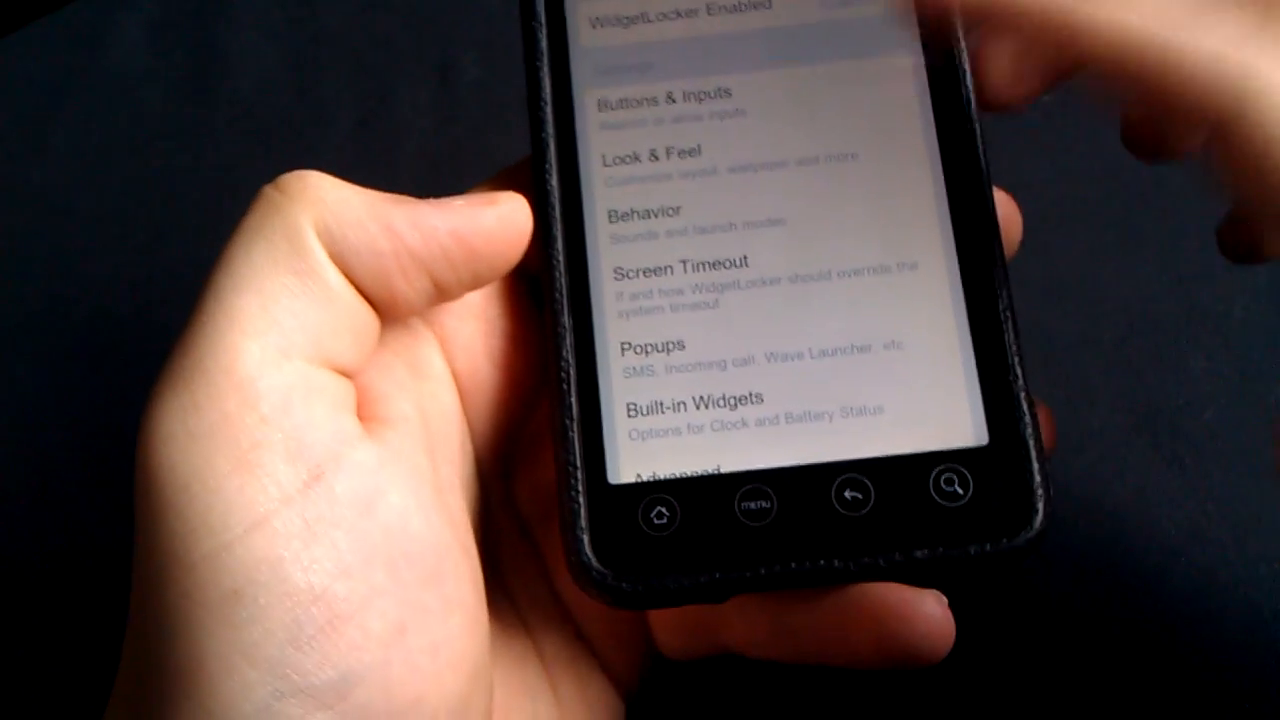
click(676, 104)
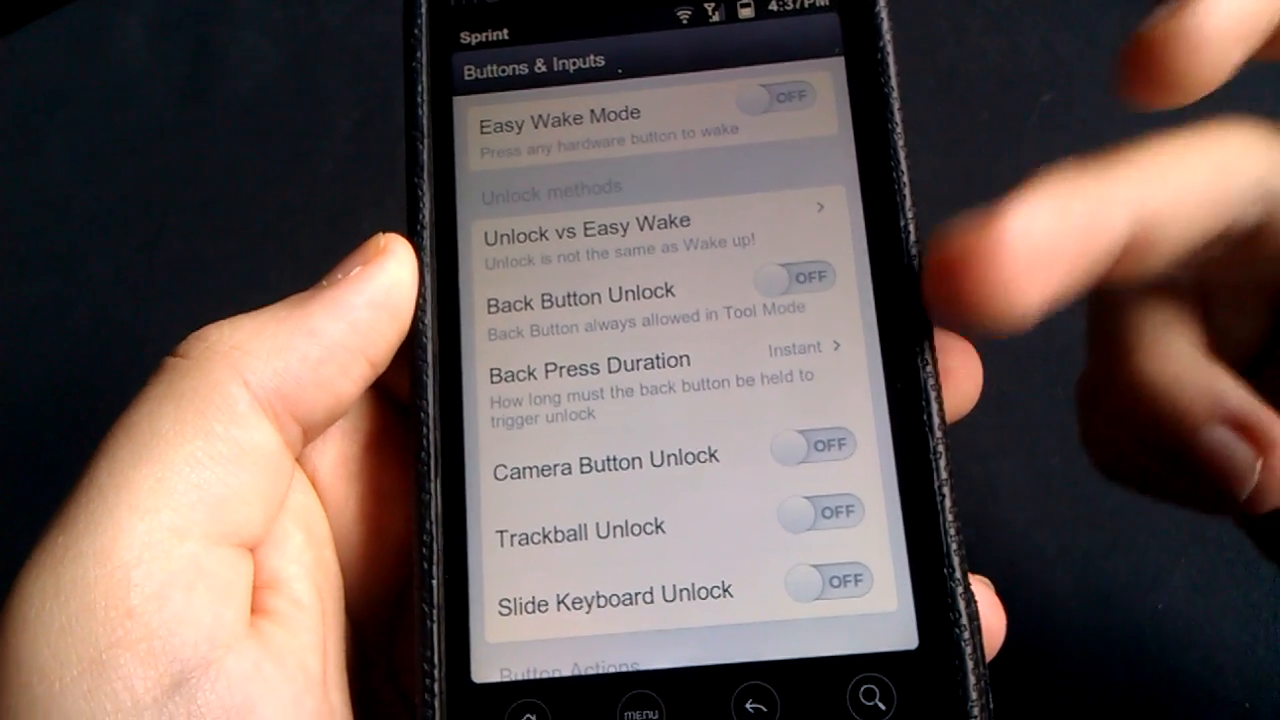
Step: Enable the hardware buttons when locked and adjust Allow Interactions for widgets
scroll(down, 3)
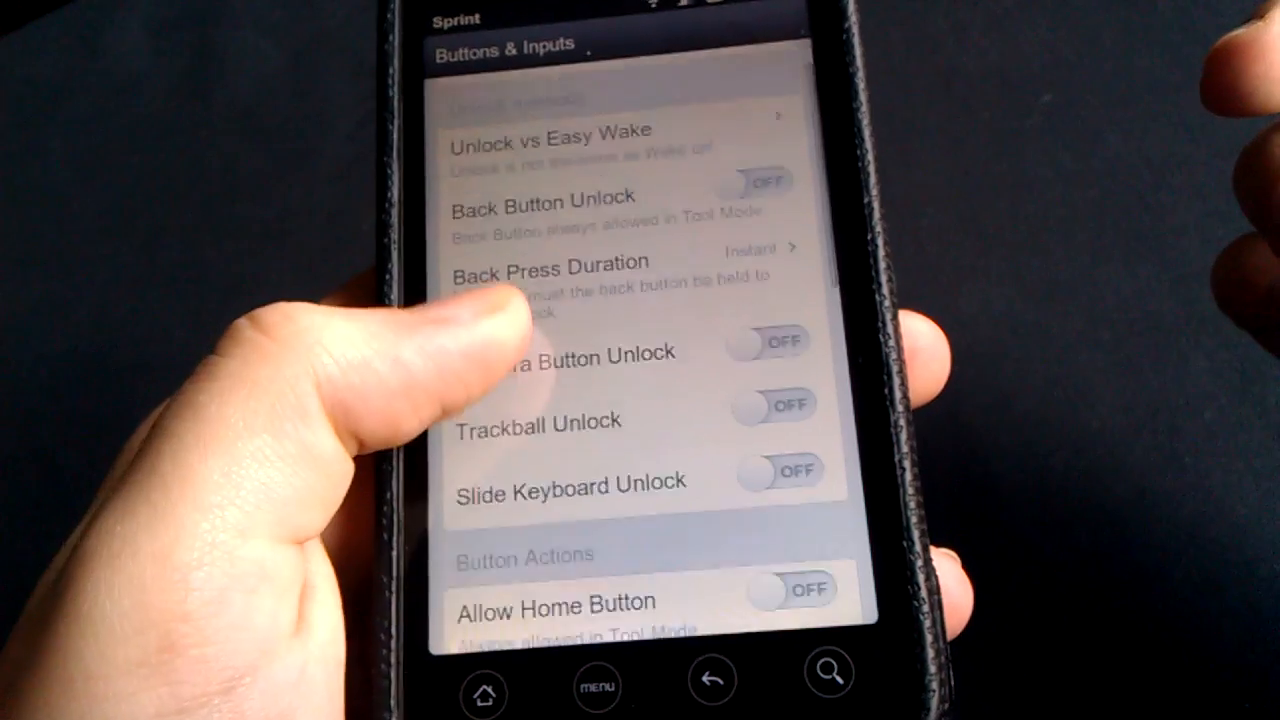
scroll(down, 3)
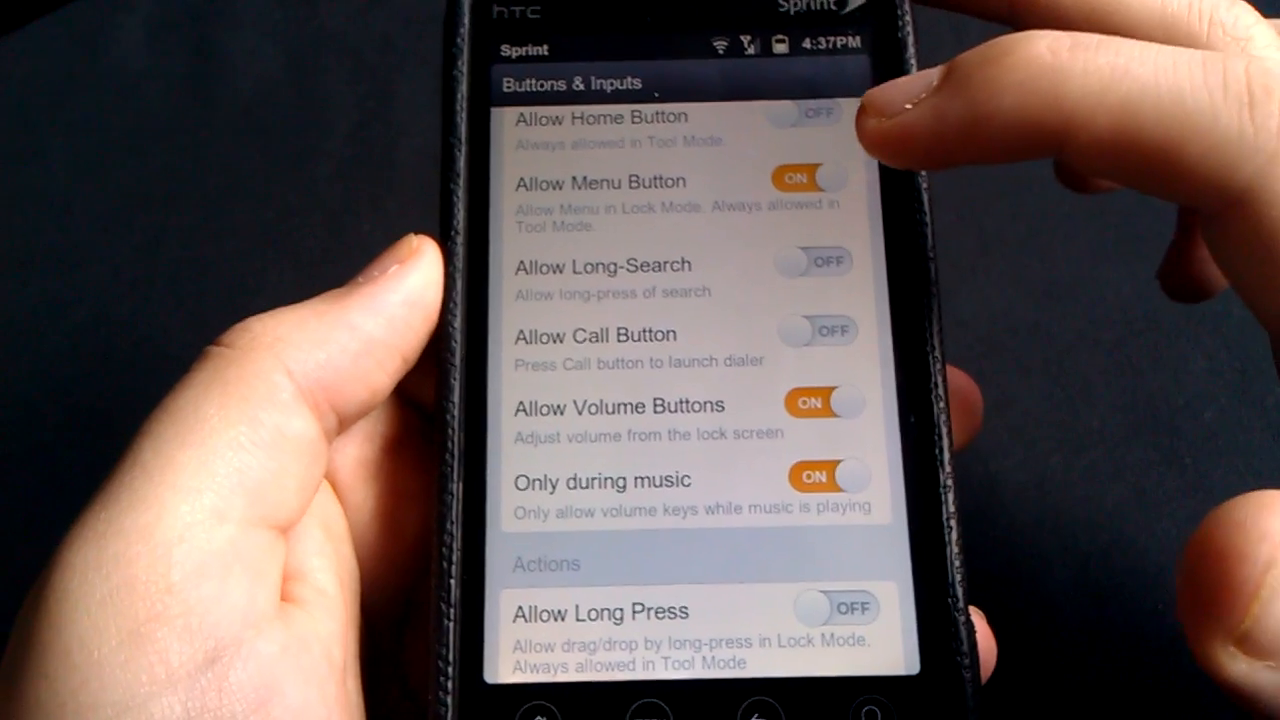
click(808, 176)
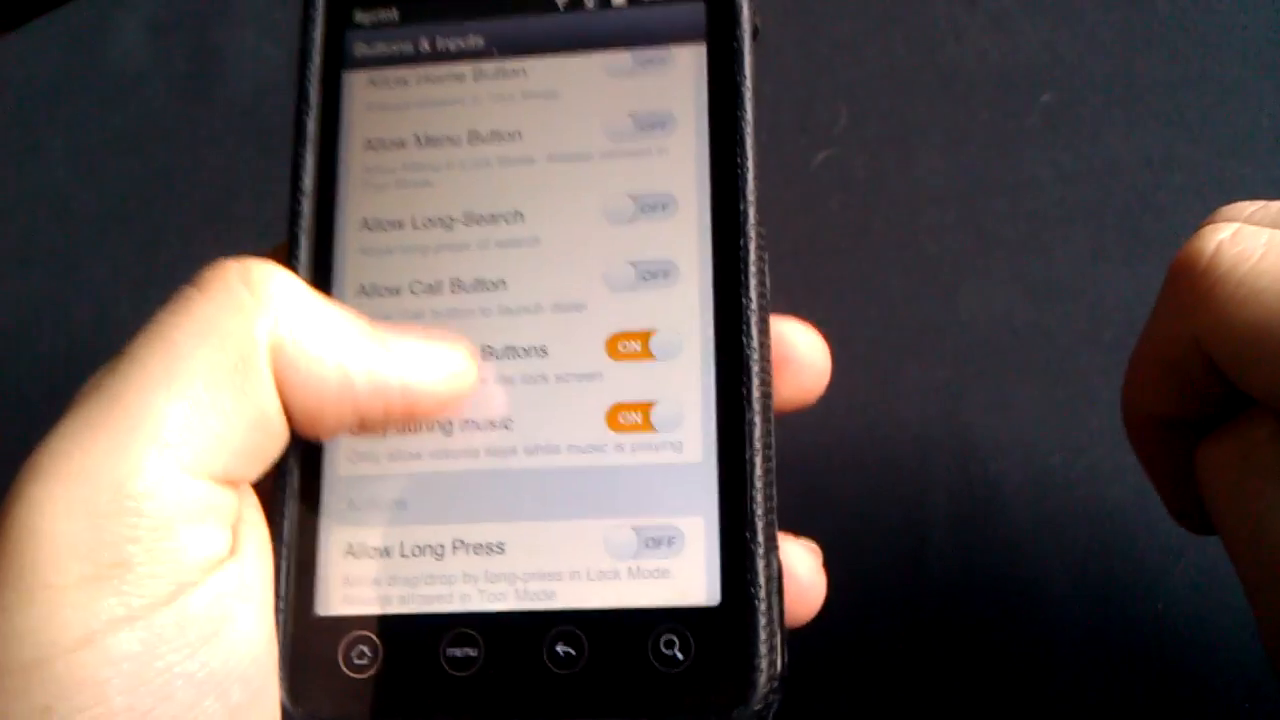
scroll(down, 3)
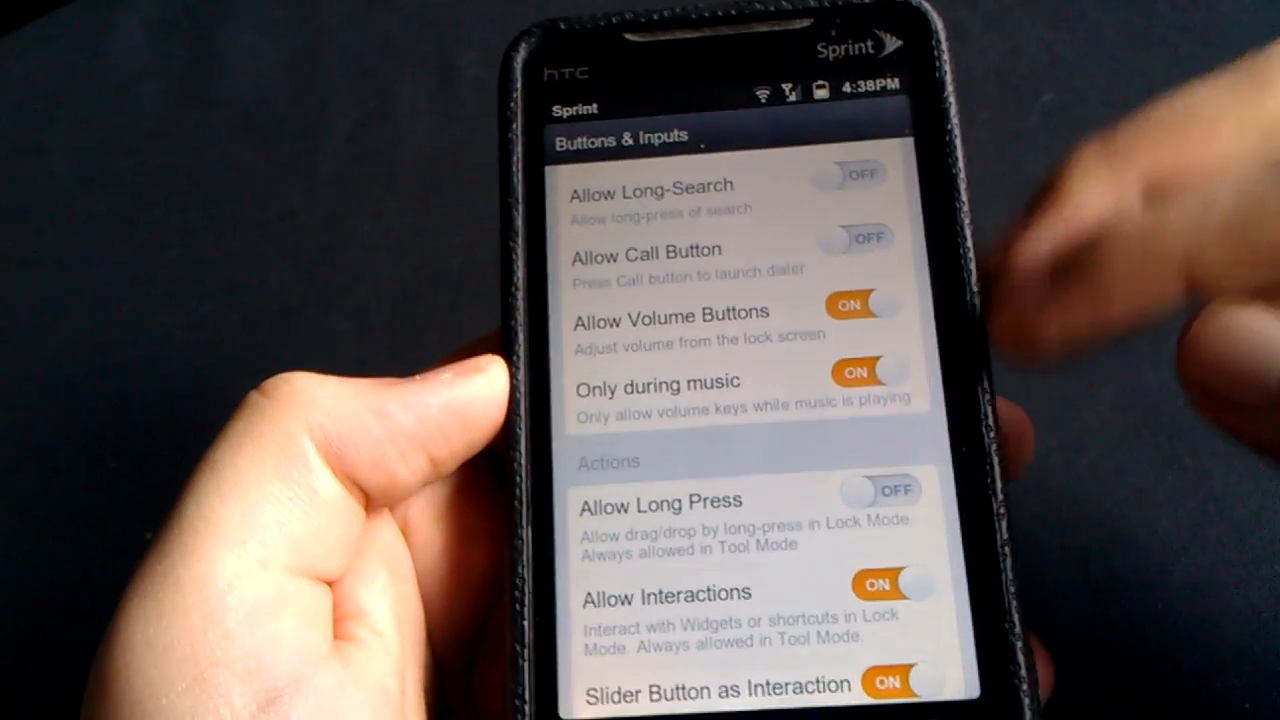
click(868, 372)
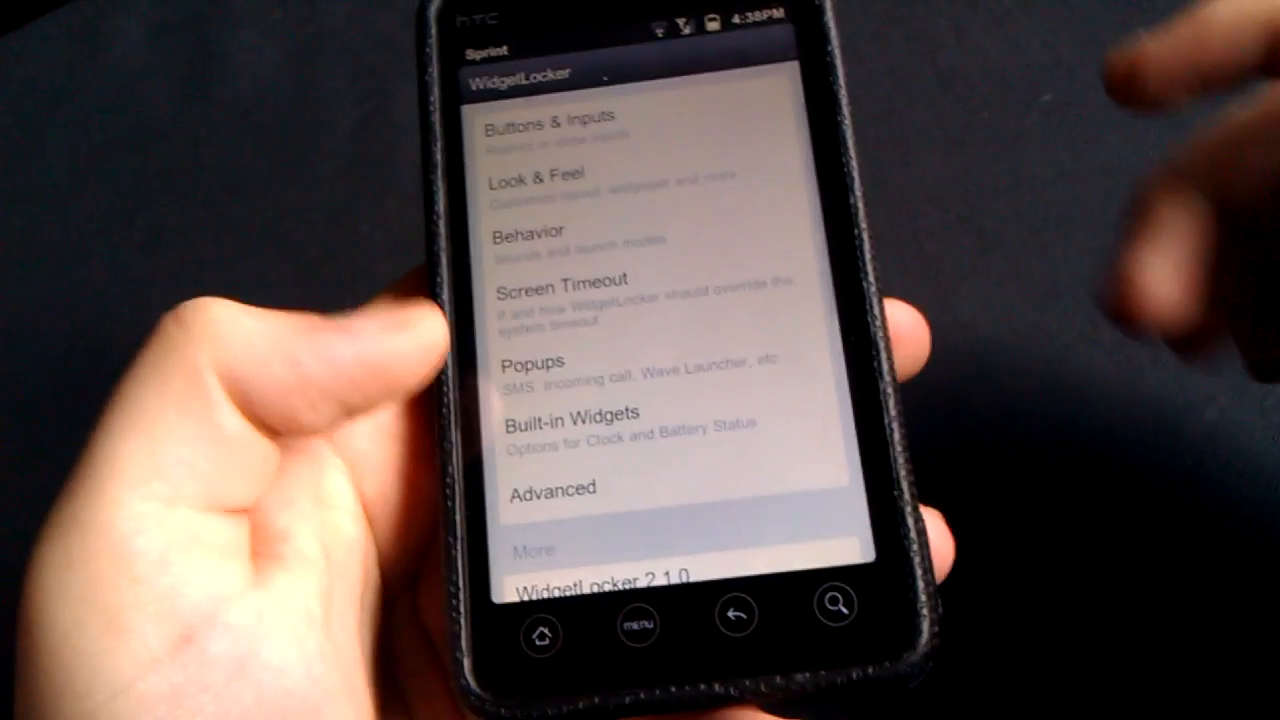
Step: Review the Behavior sound and haptic toggles, return to settings and exit to the lock screen menu
click(540, 232)
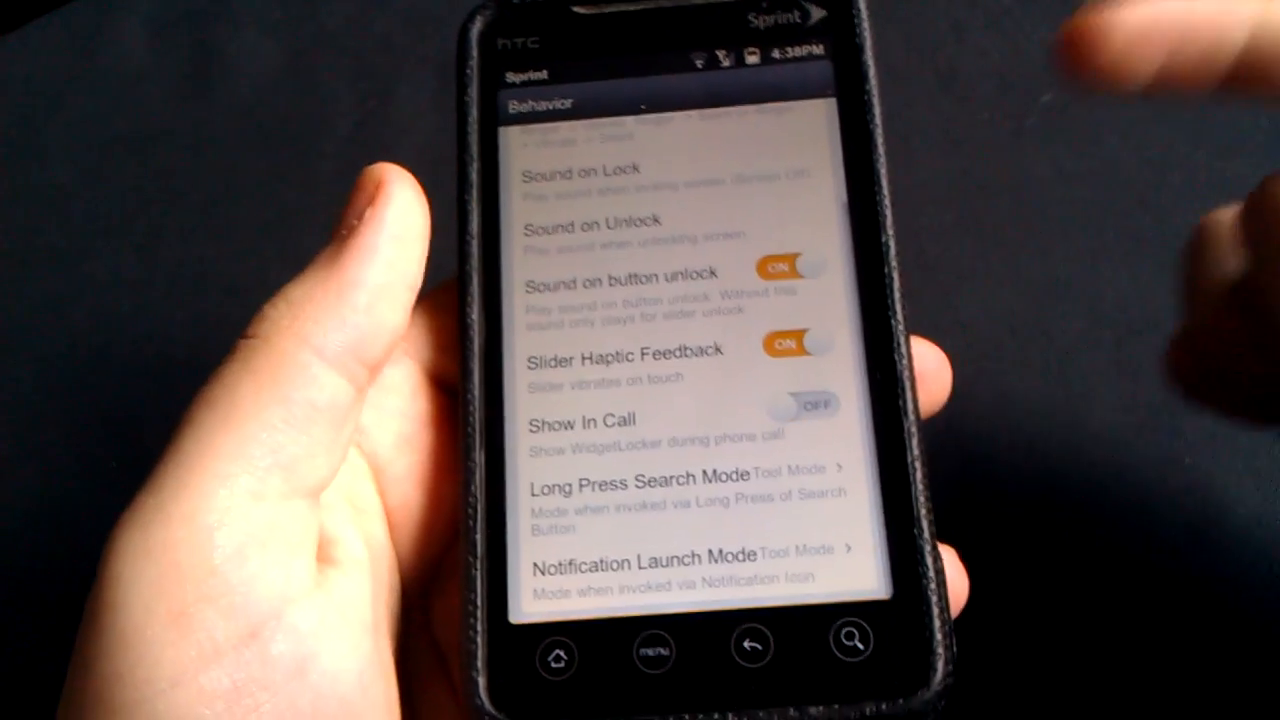
click(764, 650)
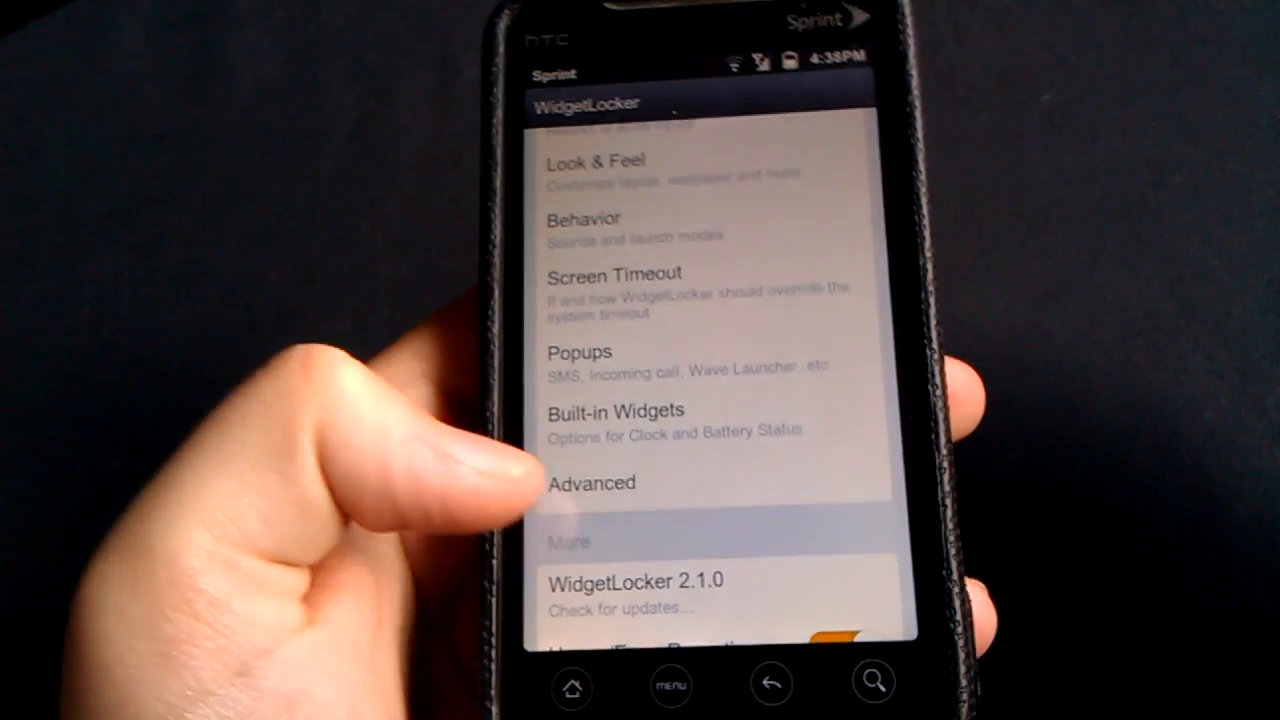
click(592, 482)
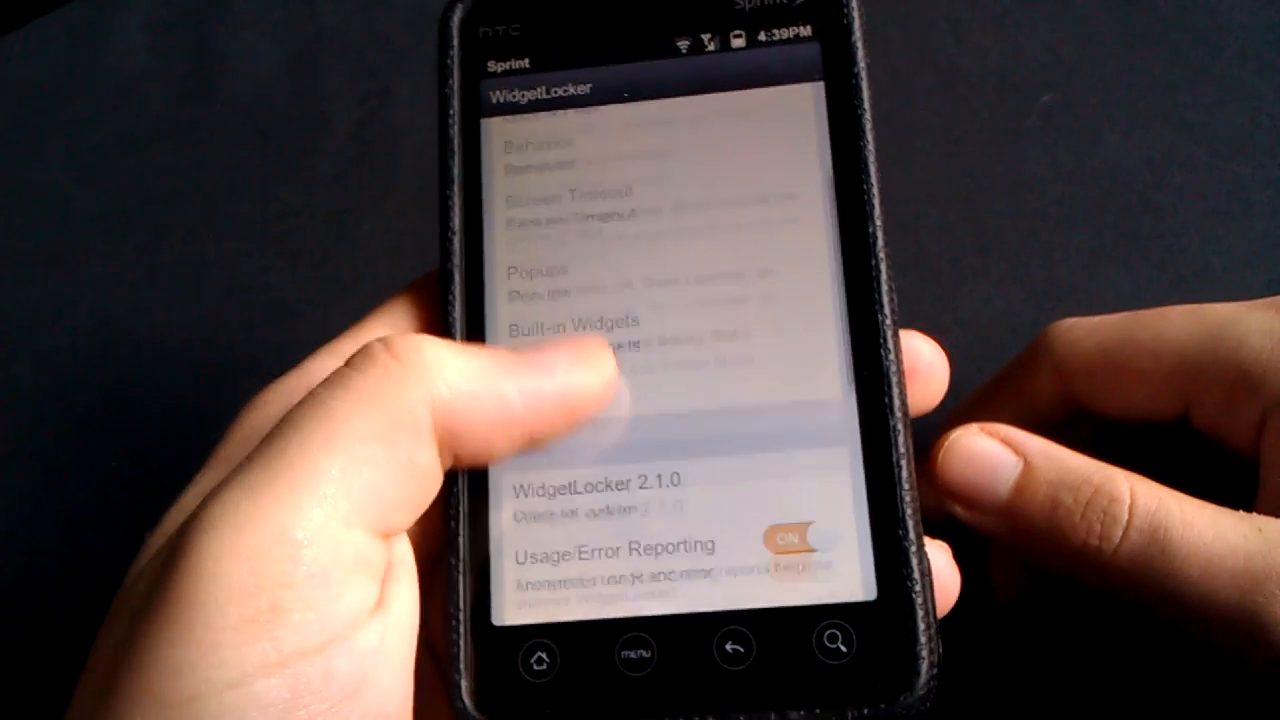
scroll(down, 3)
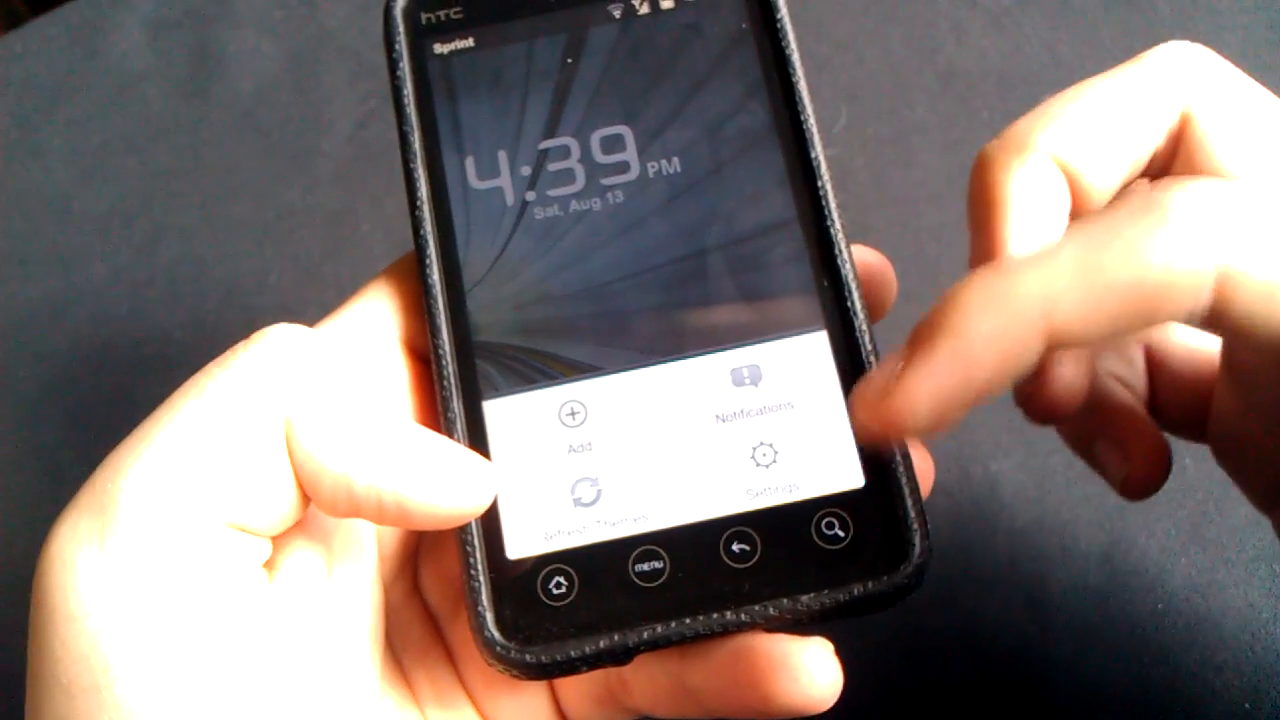
Step: Under Look & Feel set the Alternative Wallpaper to the power-icon image from the download folder
click(768, 470)
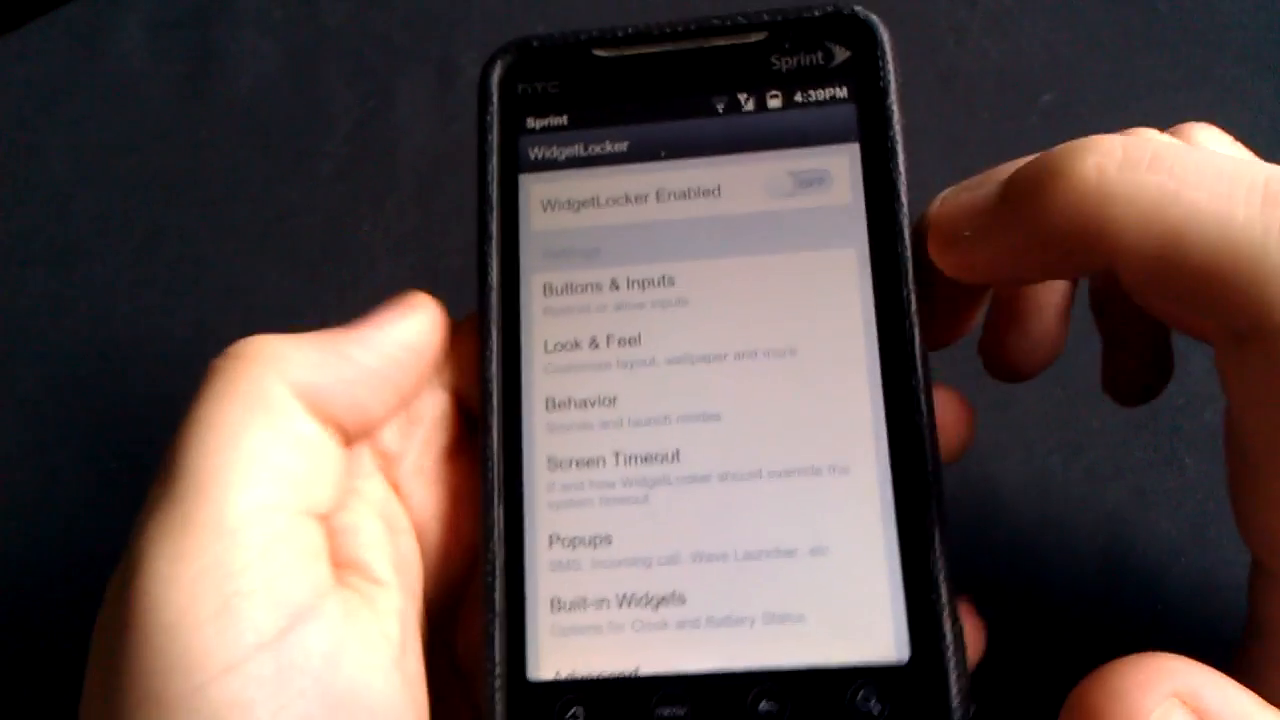
click(594, 344)
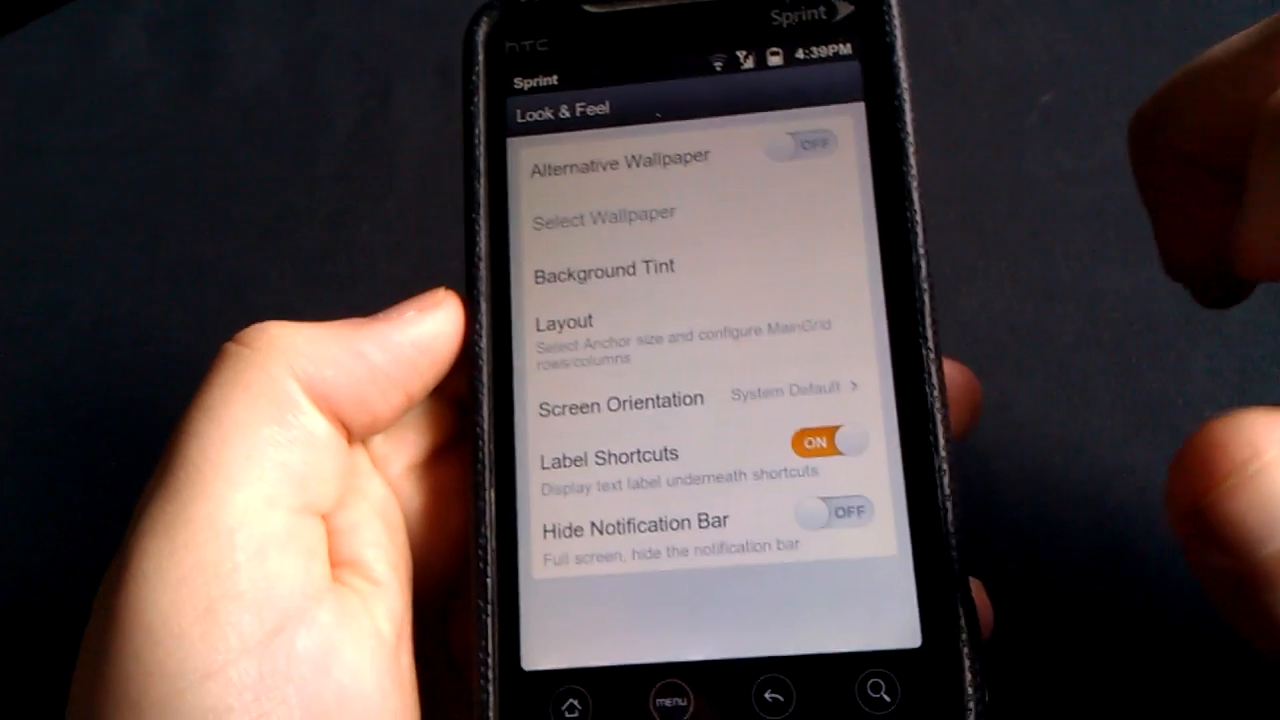
click(604, 268)
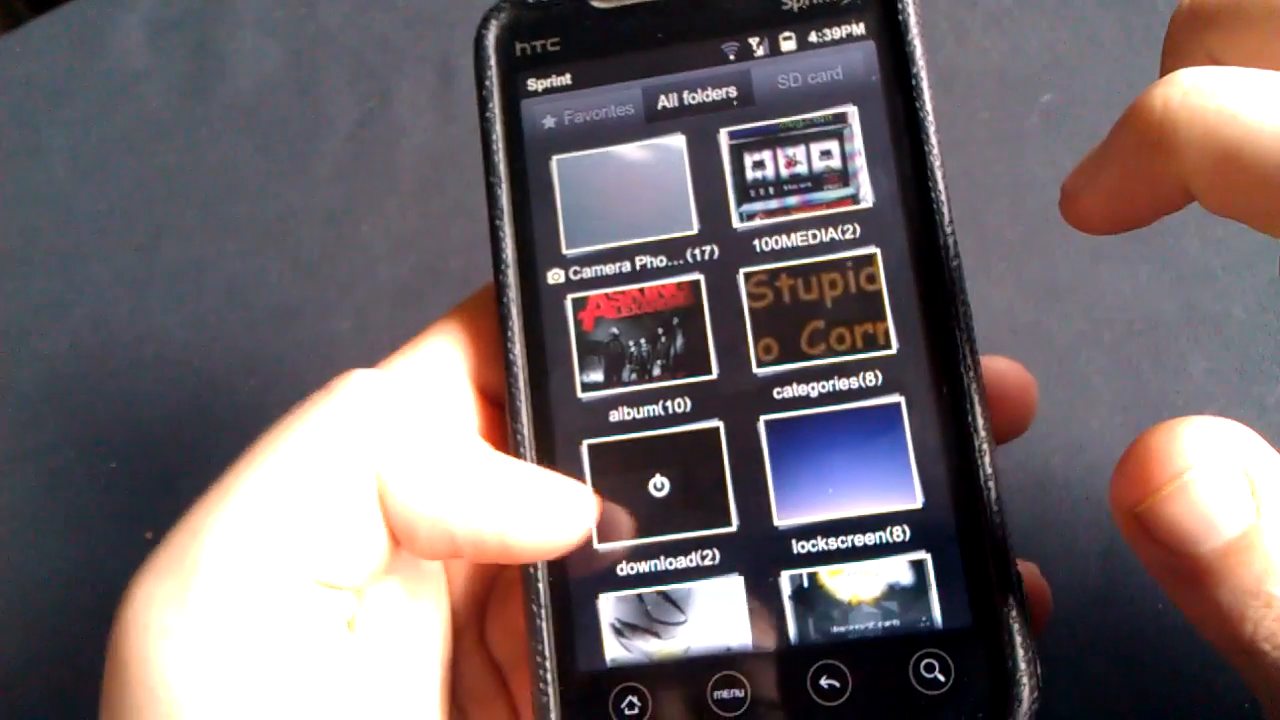
click(652, 486)
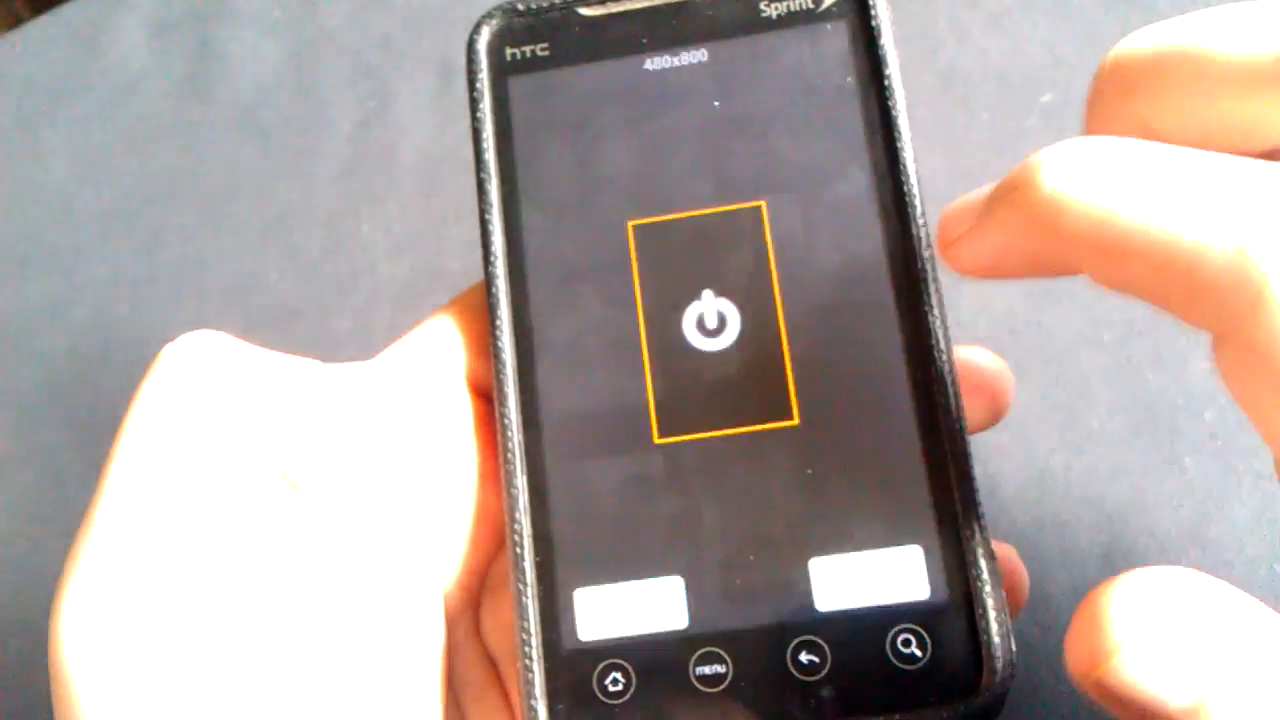